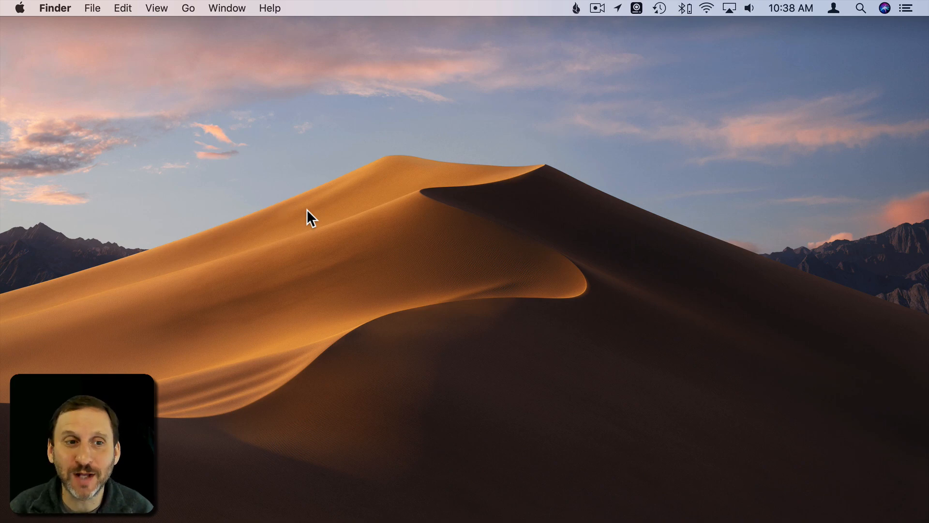
# Launch System Preferences from the Apple menu
pyautogui.click(19, 7)
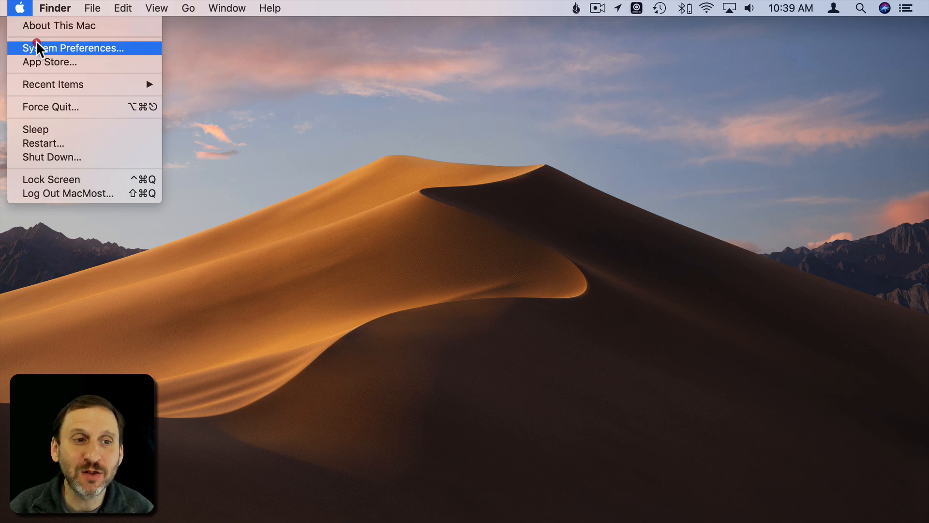
pyautogui.click(72, 47)
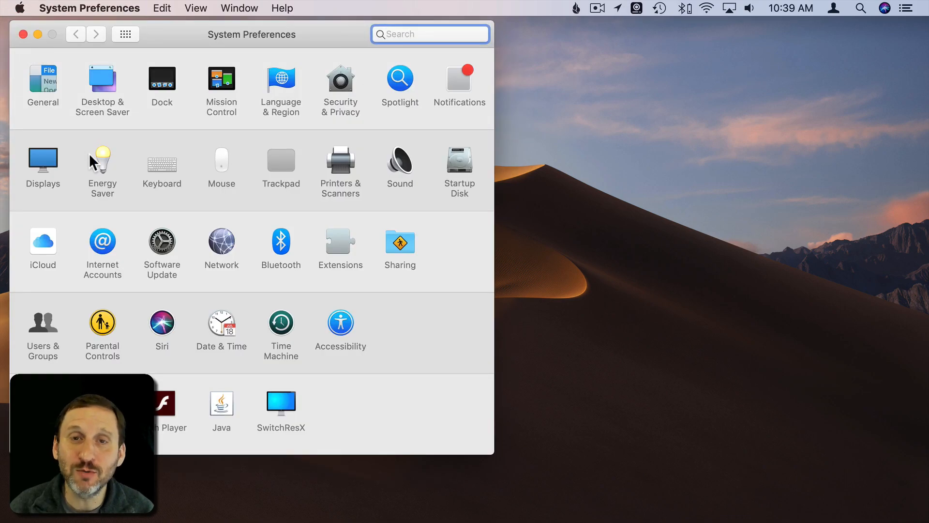
pyautogui.moveTo(69, 166)
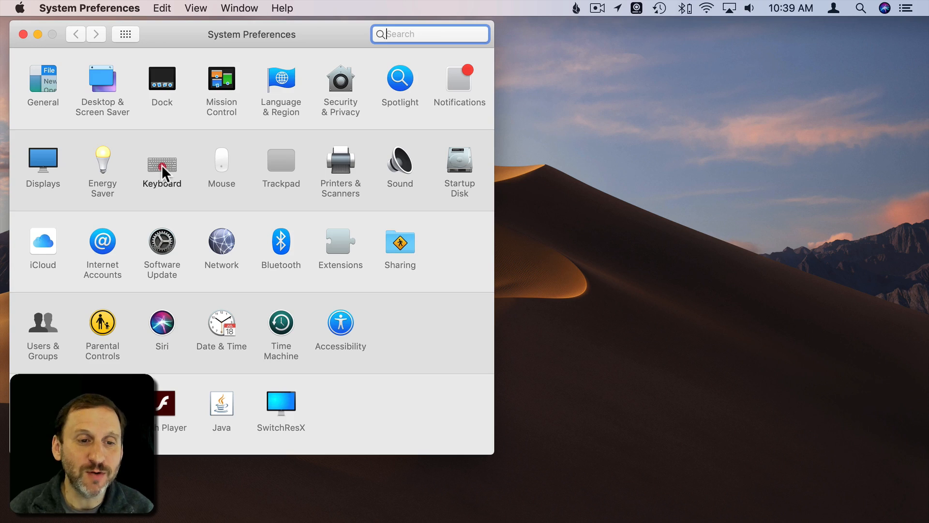
# Go to Keyboard > Shortcuts and select the Screenshots category
pyautogui.click(161, 160)
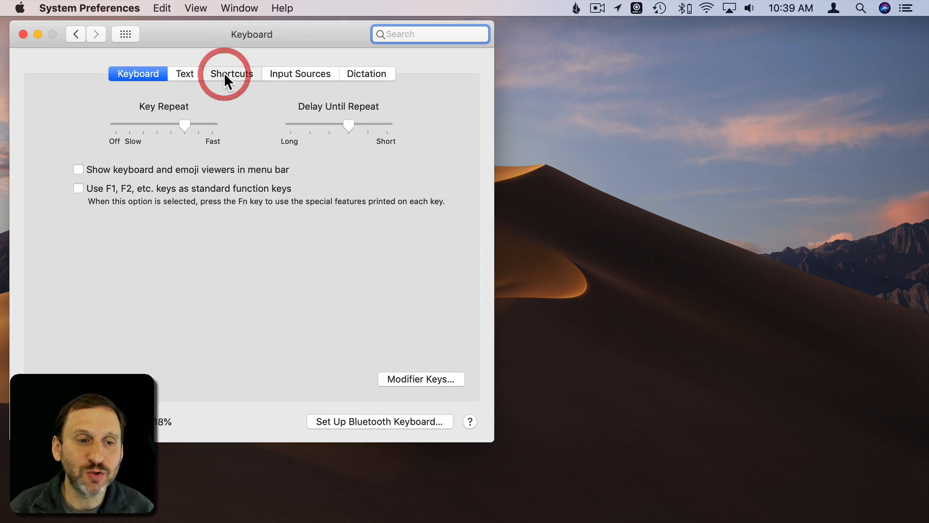
pyautogui.click(232, 74)
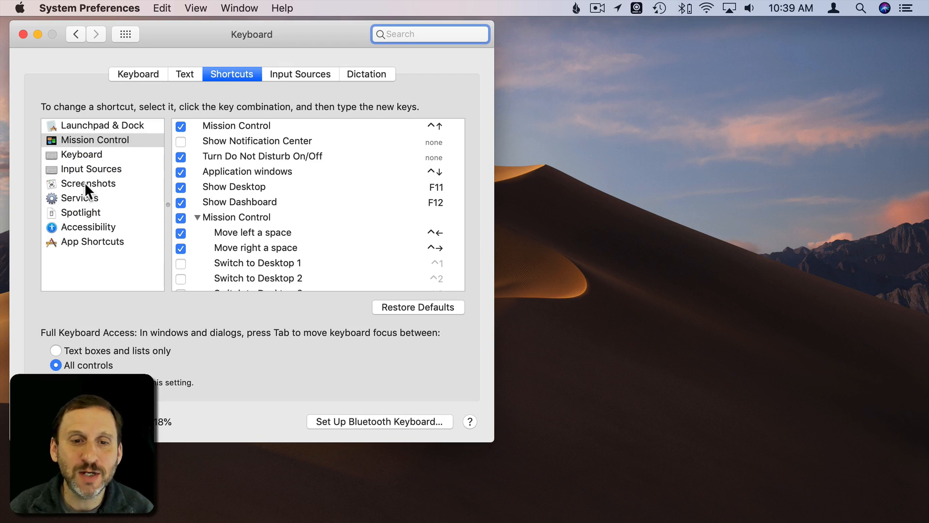
pyautogui.click(89, 183)
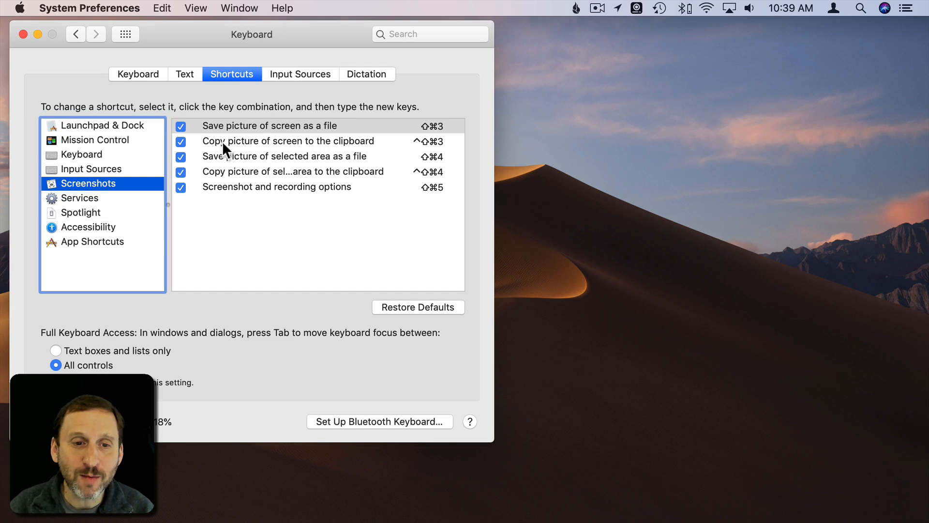
pyautogui.moveTo(248, 140)
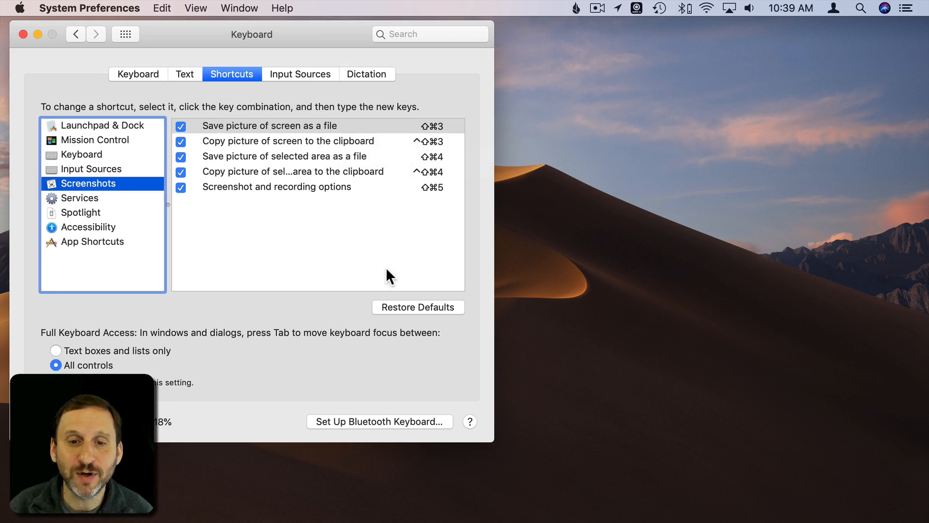
pyautogui.moveTo(431, 161)
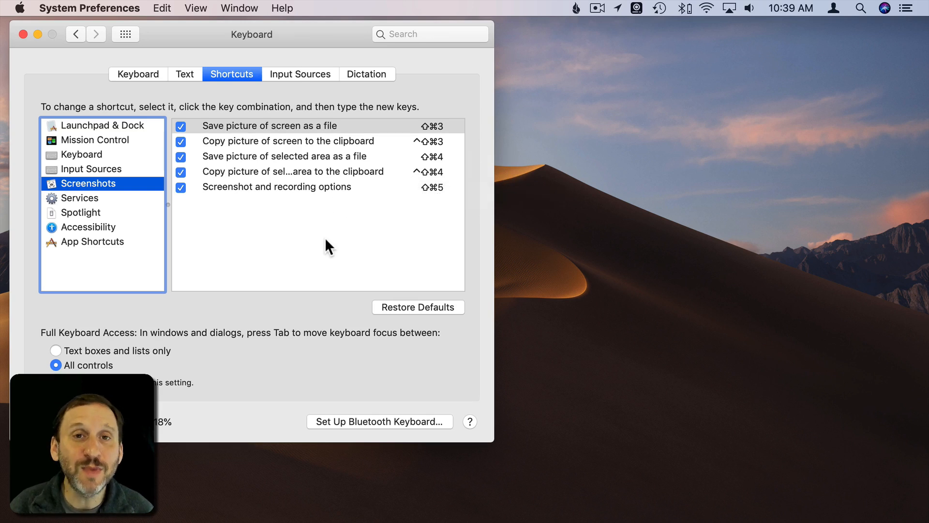
pyautogui.moveTo(373, 201)
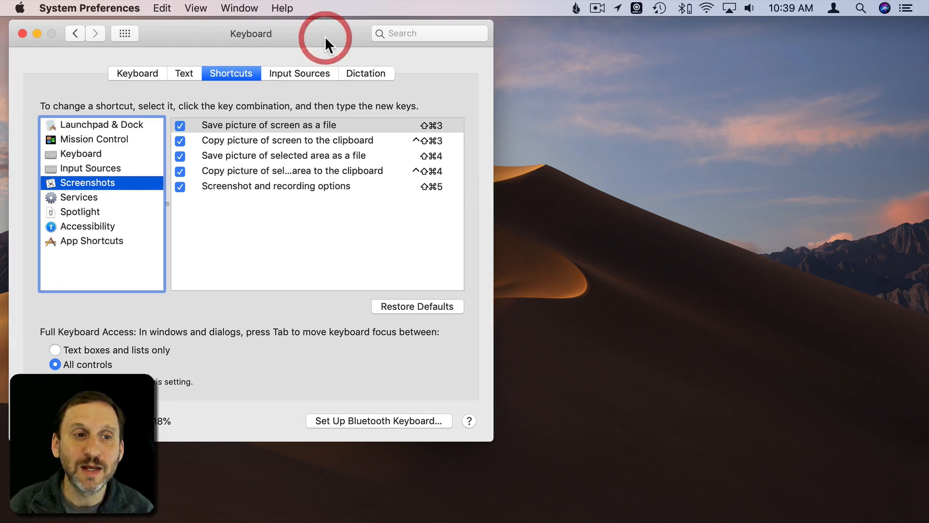
# Try the full-screen and window modes, then draw a selection over the sky and dune's left slope
pyautogui.click(22, 34)
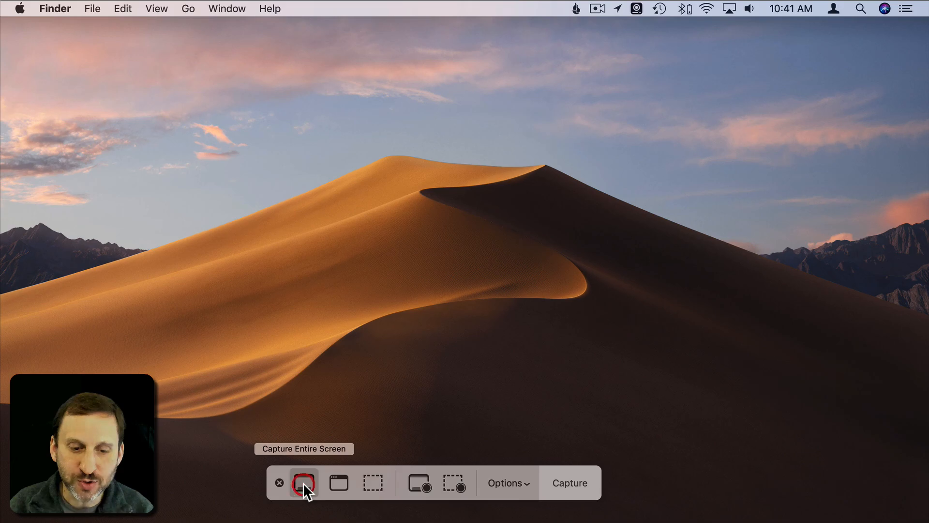
pyautogui.click(338, 483)
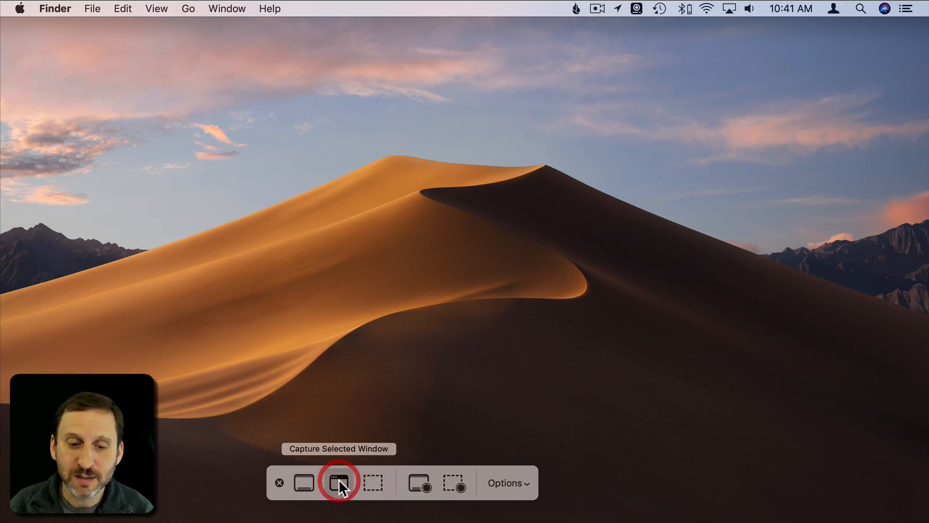
pyautogui.click(373, 482)
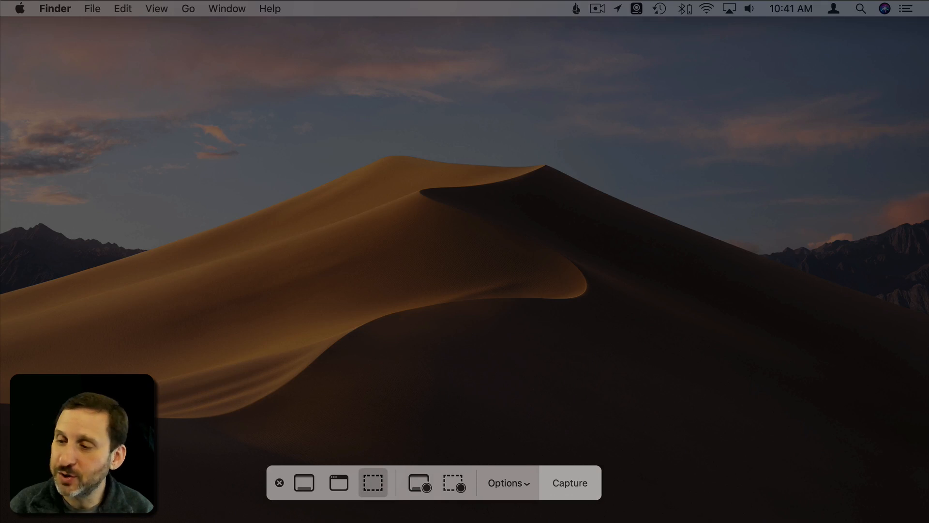
pyautogui.moveTo(175, 95); pyautogui.dragTo(495, 190)
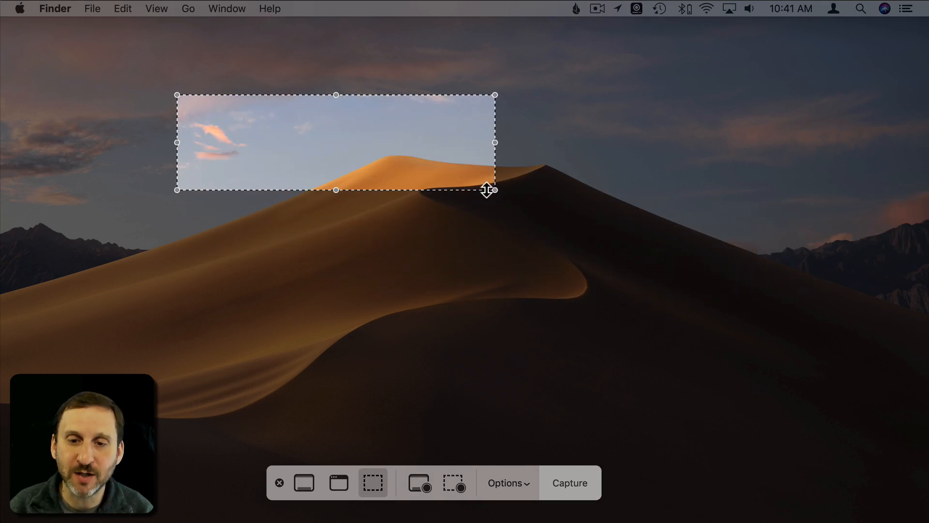
pyautogui.moveTo(485, 189); pyautogui.dragTo(486, 314)
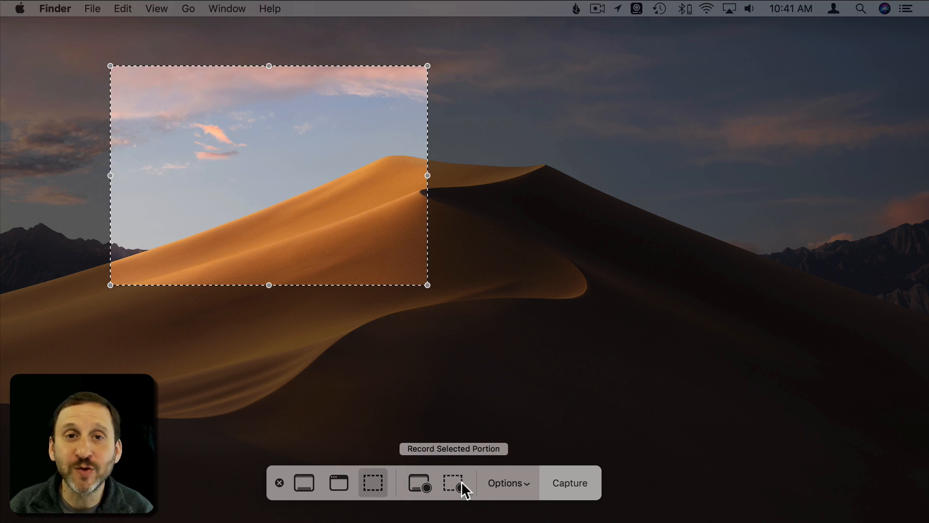
pyautogui.moveTo(468, 489)
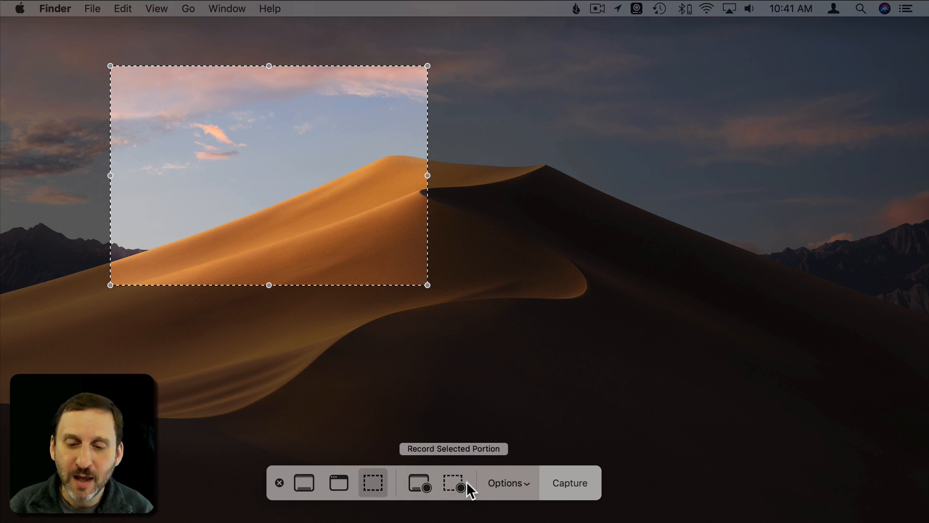
# Set the capture toolbar's Save to option to Preview
pyautogui.click(504, 482)
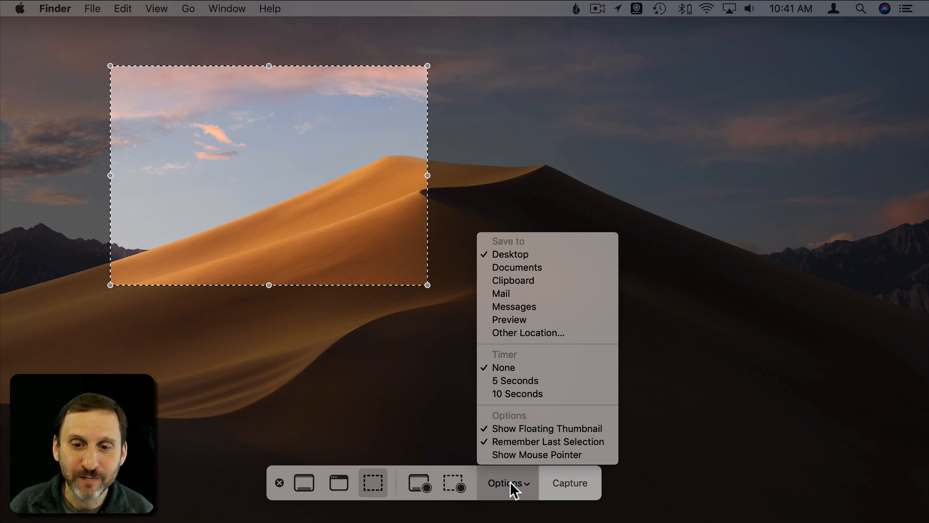
pyautogui.moveTo(508, 254)
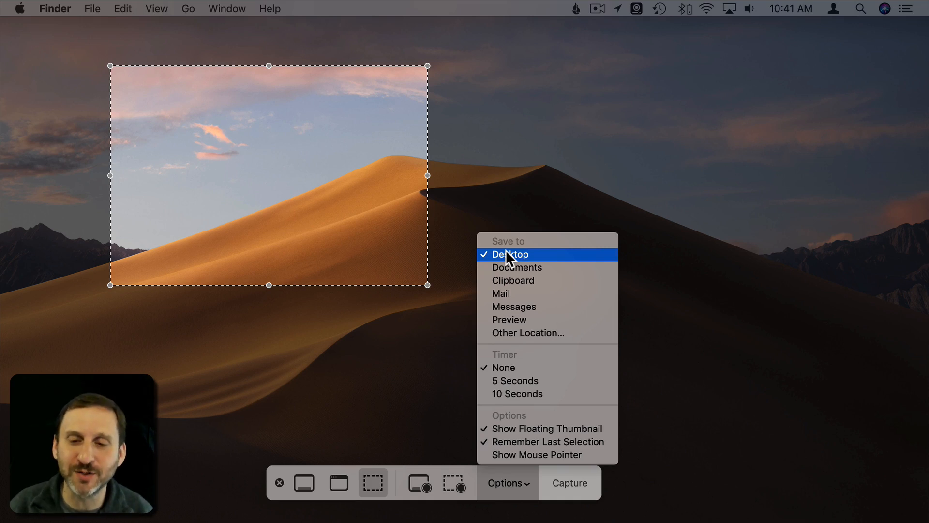
pyautogui.moveTo(523, 283)
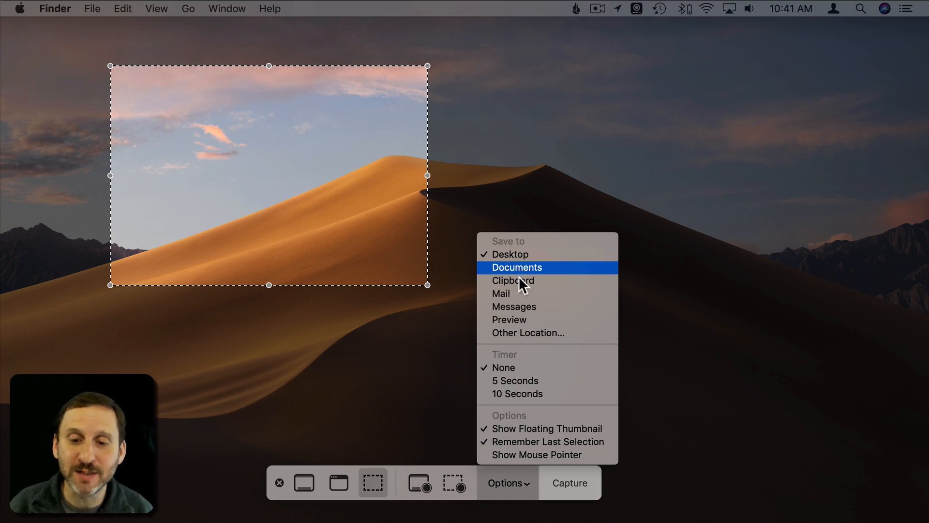
pyautogui.moveTo(530, 333)
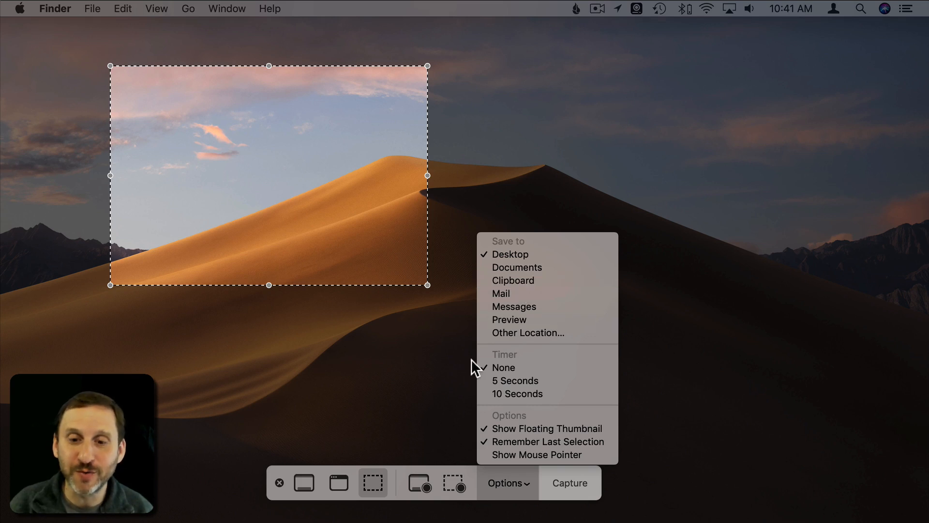
pyautogui.moveTo(501, 294)
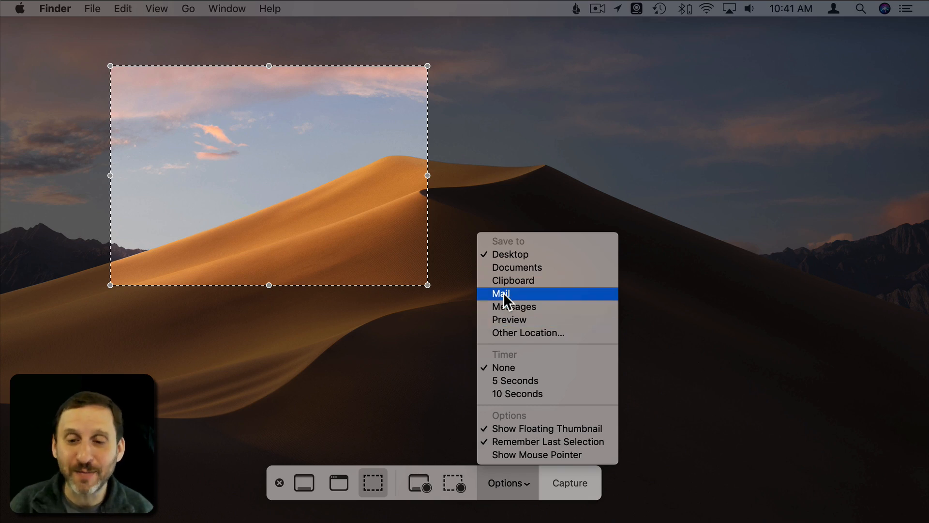
pyautogui.moveTo(510, 319)
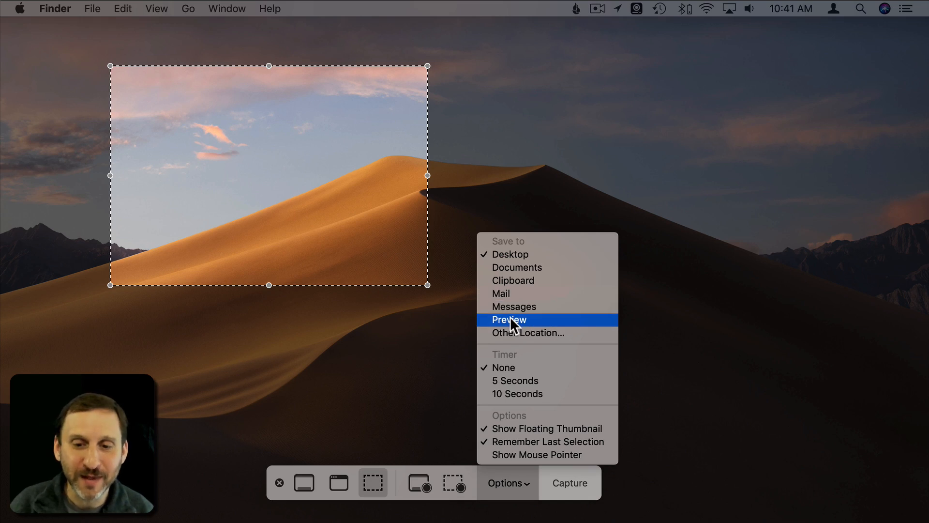
pyautogui.moveTo(530, 328)
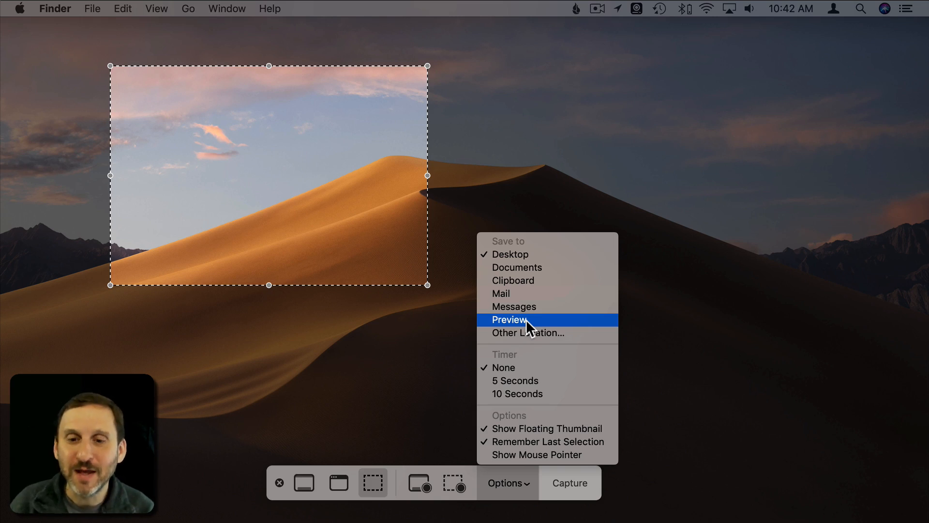
pyautogui.moveTo(534, 274)
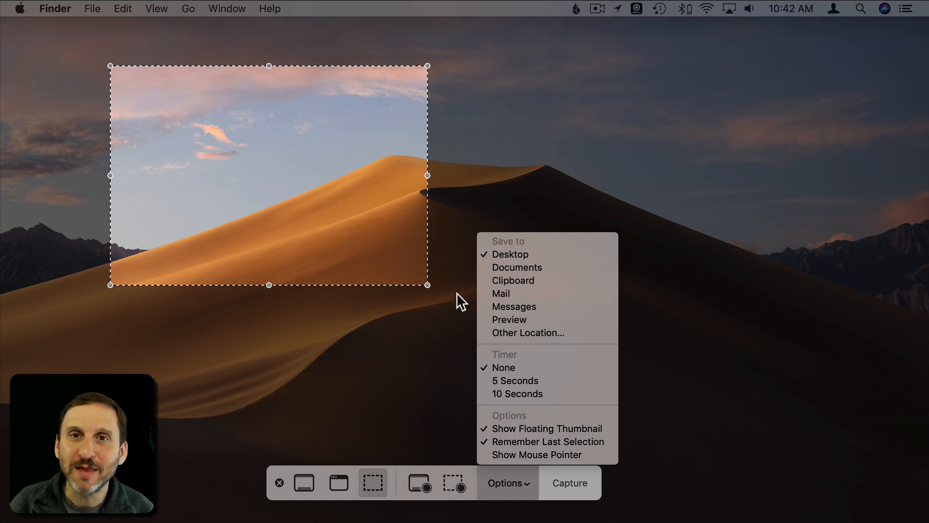
pyautogui.moveTo(439, 311)
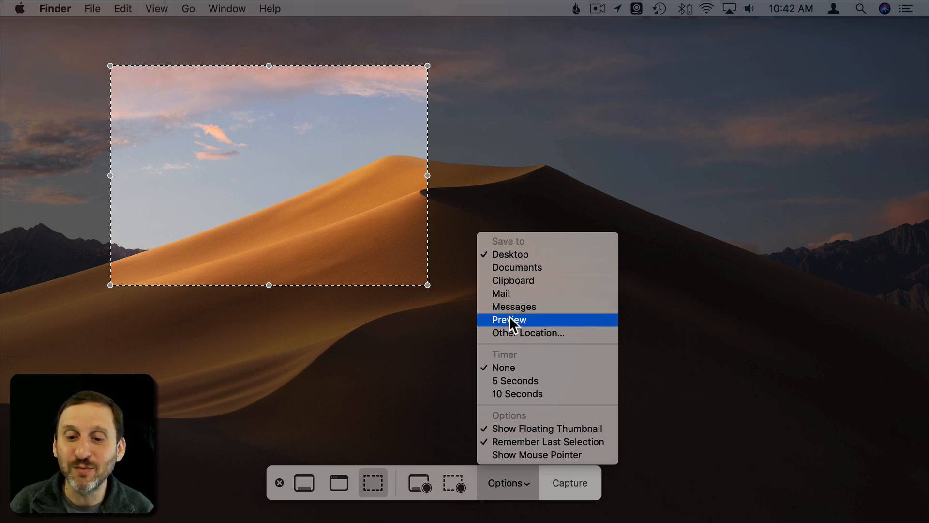
pyautogui.click(508, 319)
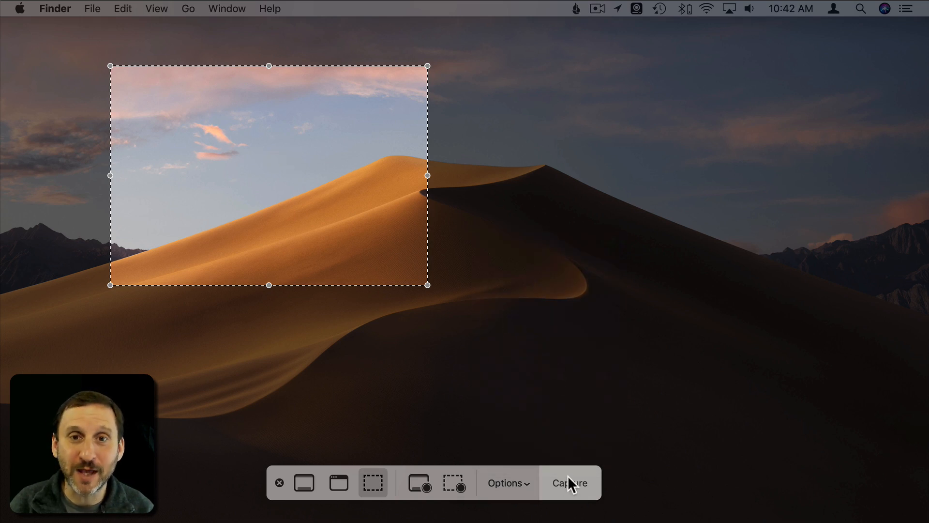
# Capture the dune area into Preview and cancel the save prompt
pyautogui.click(568, 482)
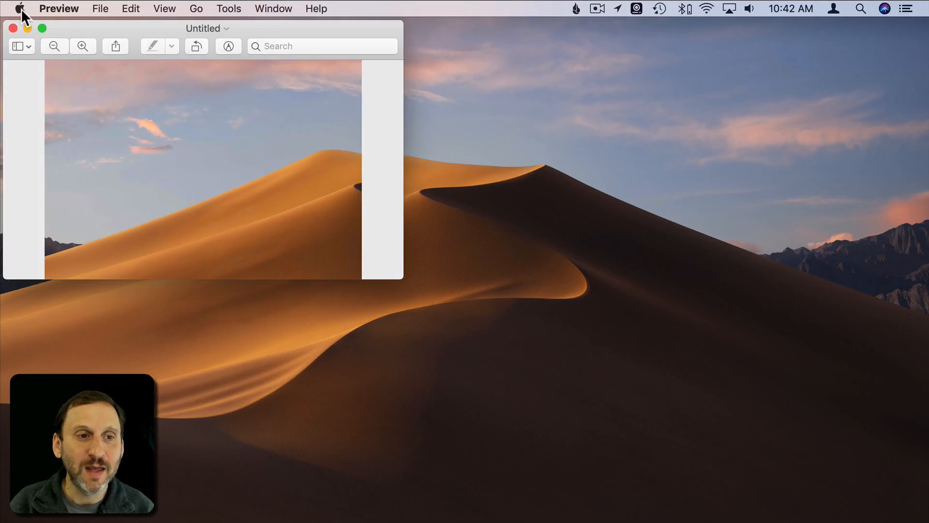
pyautogui.moveTo(169, 48)
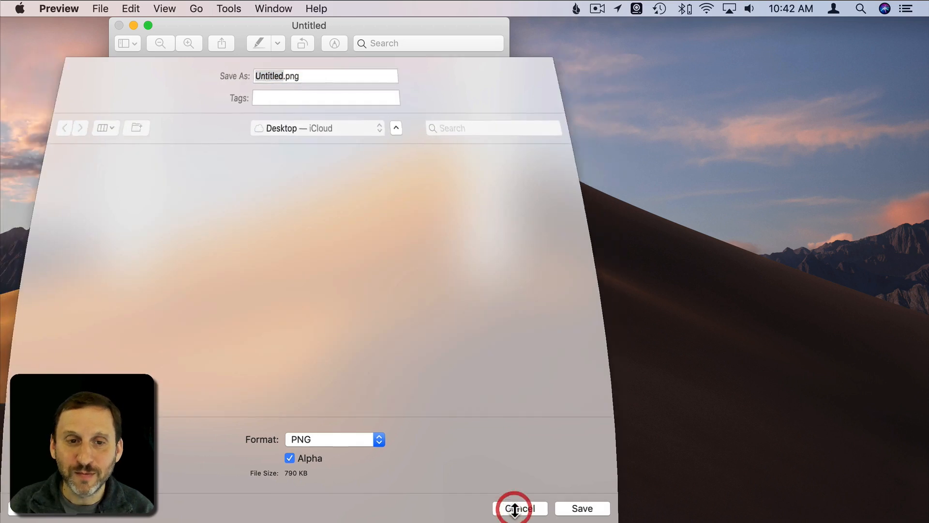
pyautogui.click(520, 508)
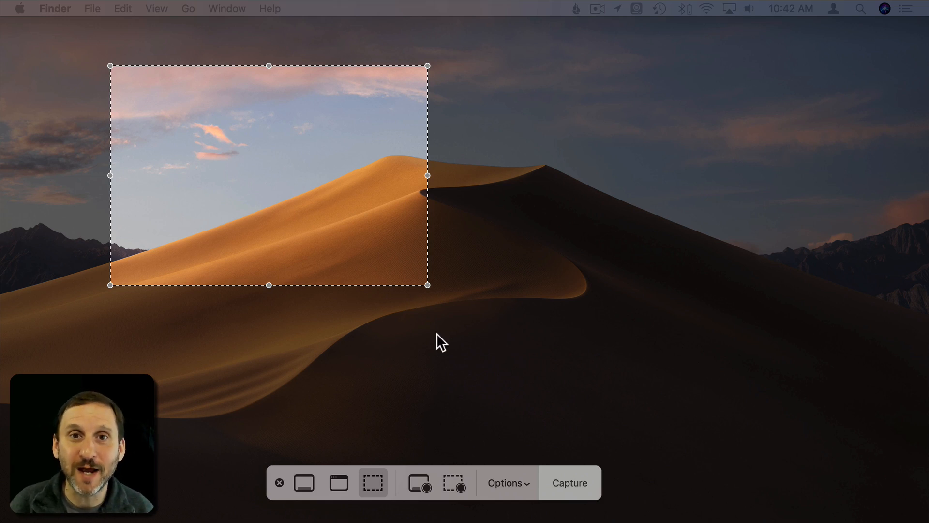
# Browse the Timer and Show Floating Thumbnail options and set Save to back to Desktop
pyautogui.click(507, 482)
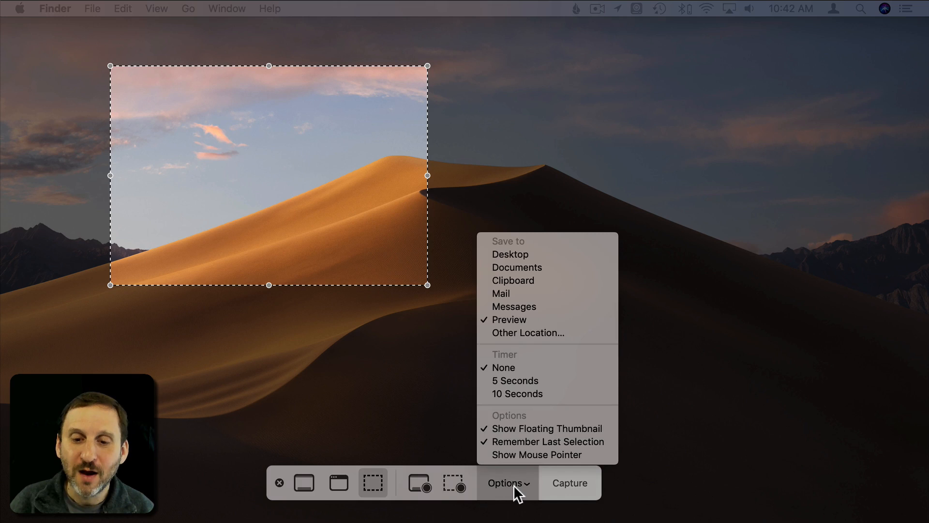
pyautogui.moveTo(515, 381)
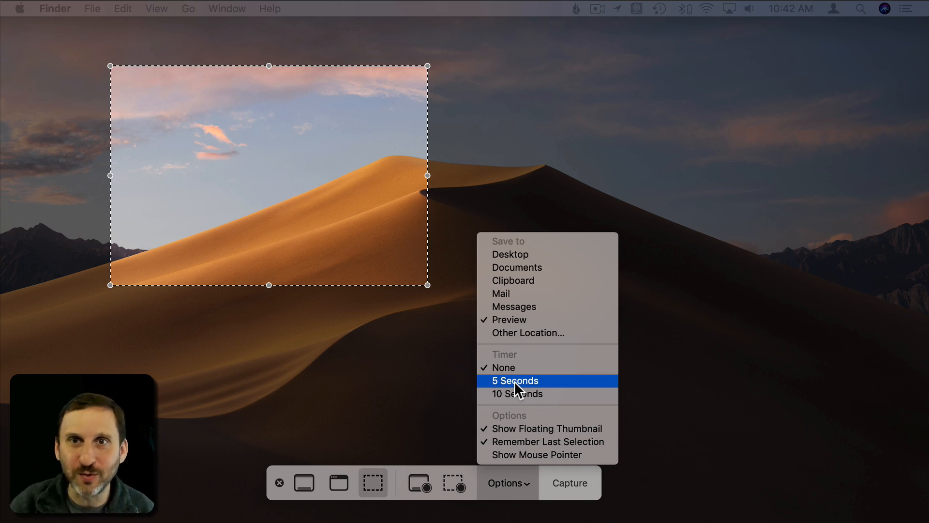
pyautogui.moveTo(517, 393)
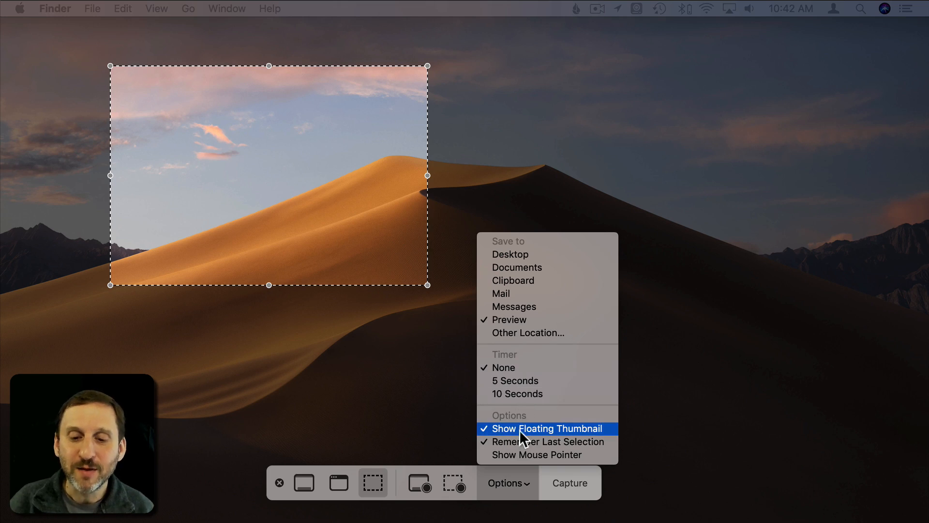
pyautogui.moveTo(557, 436)
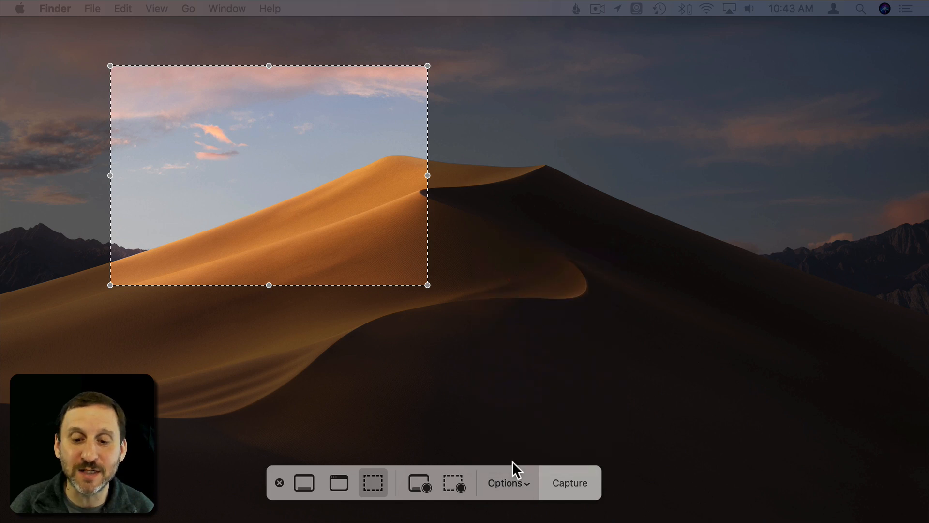
pyautogui.click(507, 483)
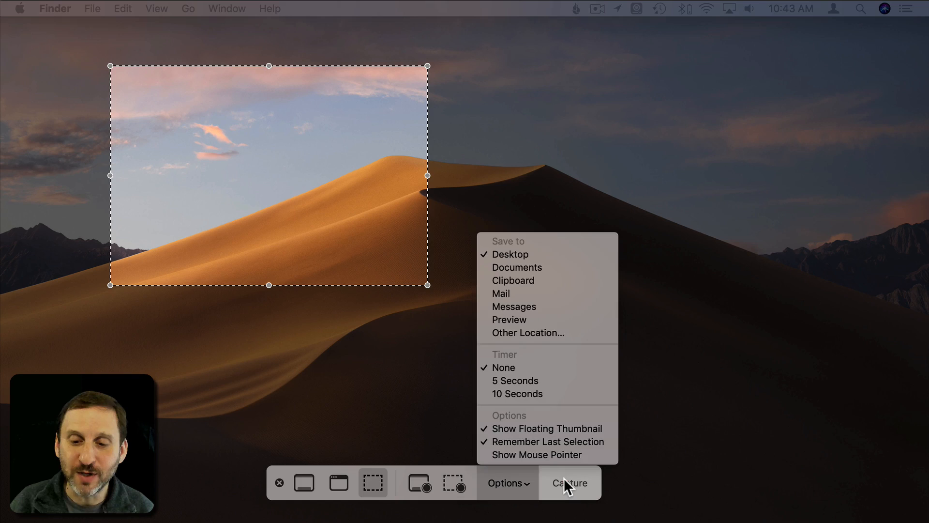
# Capture the remembered sky-and-dune selection, producing a floating thumbnail
pyautogui.click(568, 483)
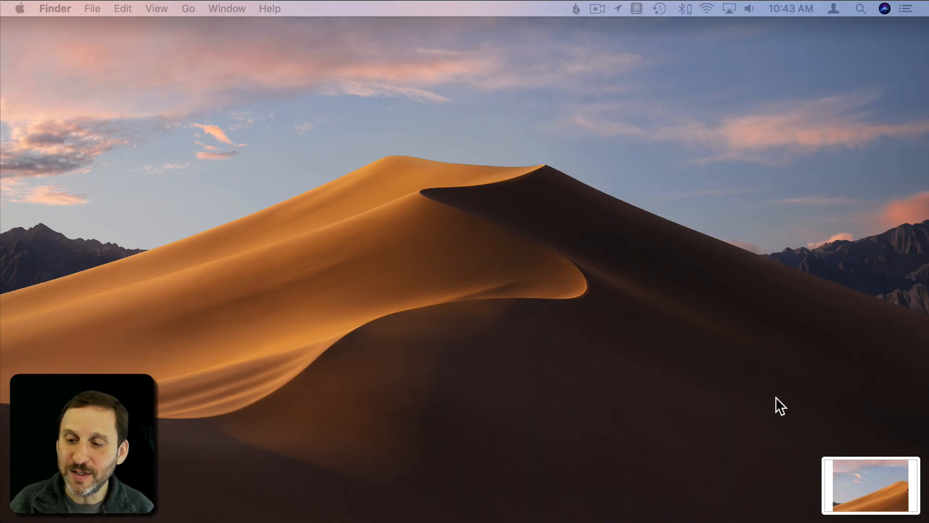
pyautogui.moveTo(868, 501)
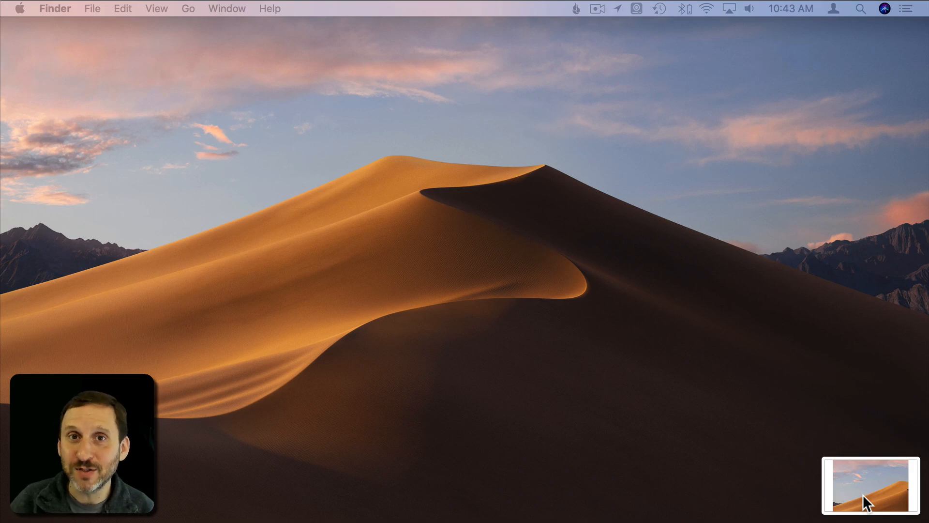
pyautogui.moveTo(800, 505)
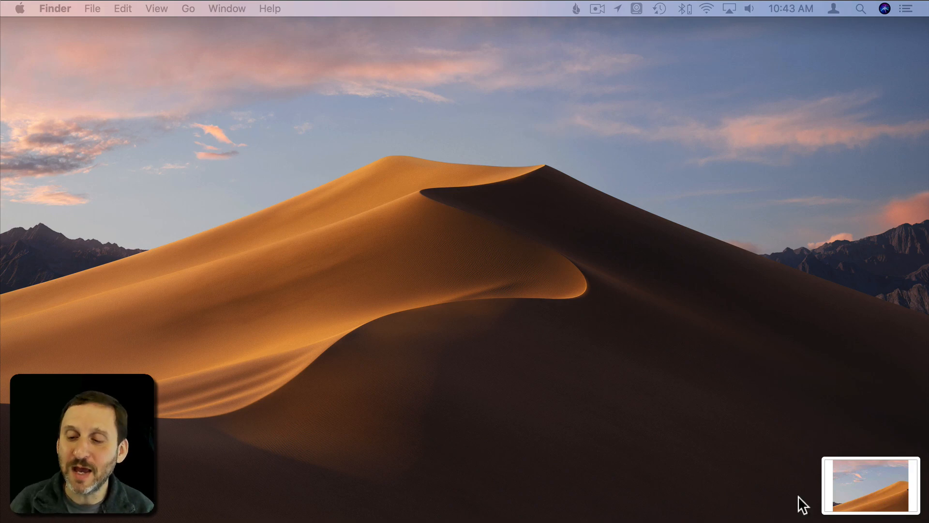
pyautogui.moveTo(759, 499)
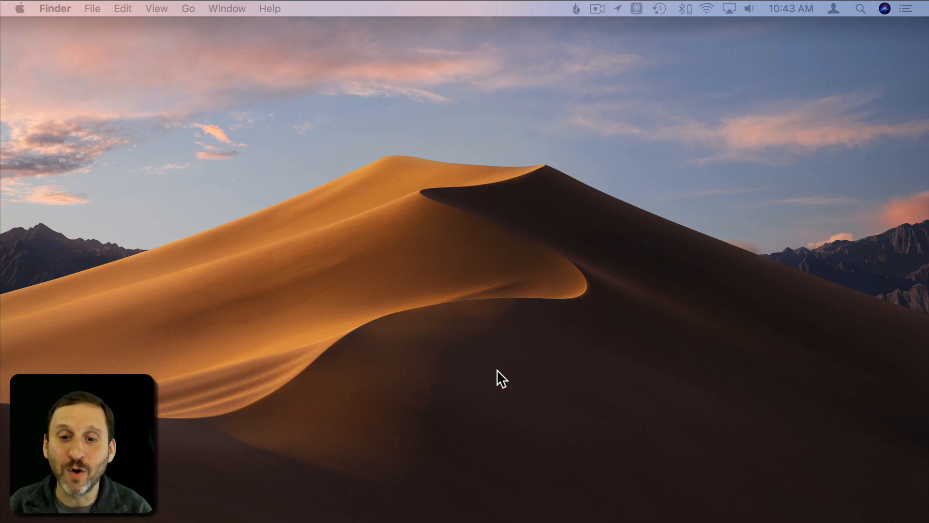
# Annotate the dune screenshot and finish with Done, saving it to the Desktop
pyautogui.moveTo(259, 135); pyautogui.dragTo(543, 289)
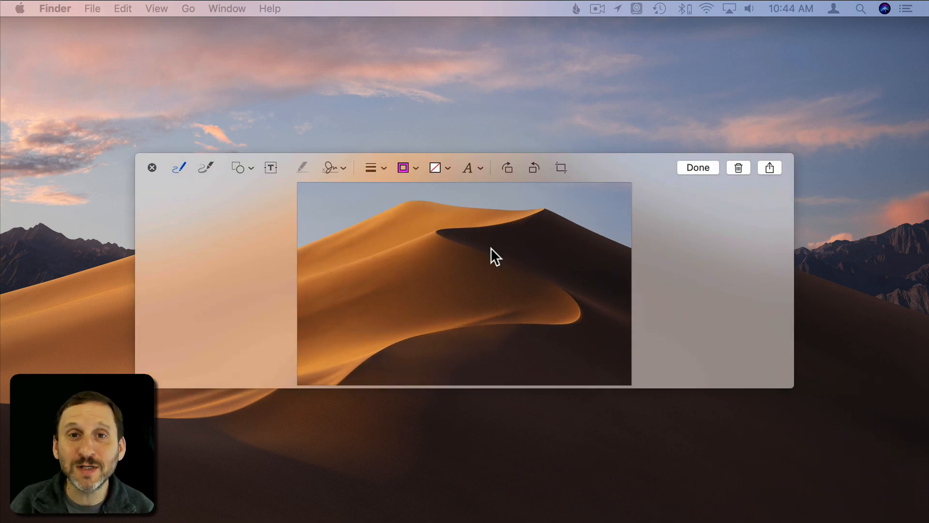
pyautogui.moveTo(574, 207)
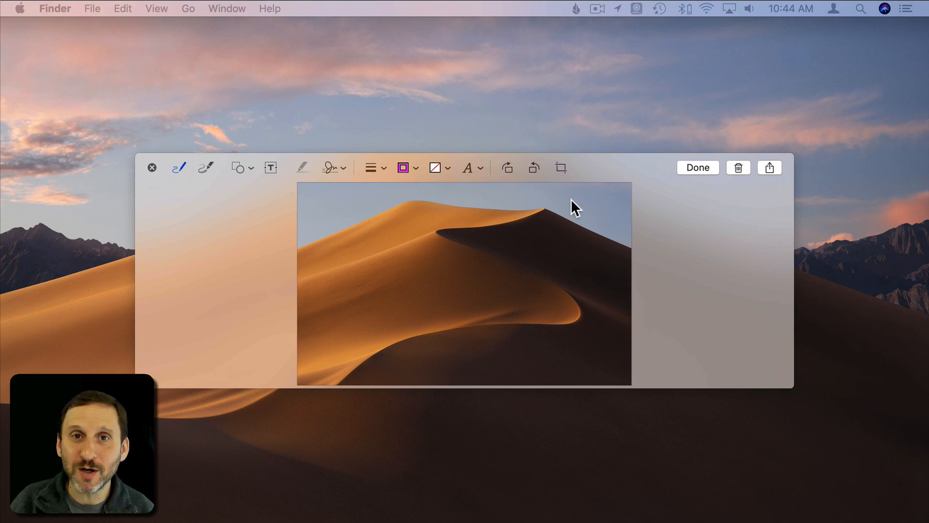
pyautogui.moveTo(341, 168)
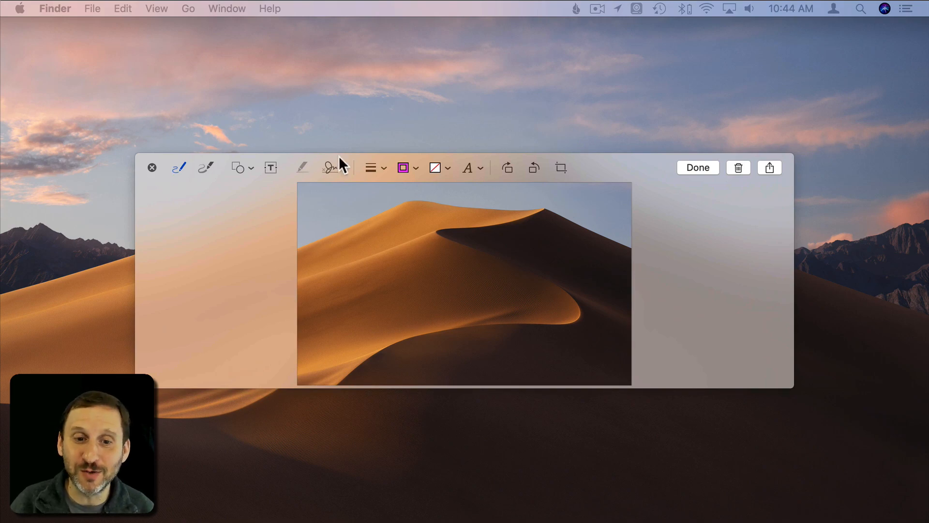
pyautogui.moveTo(391, 181)
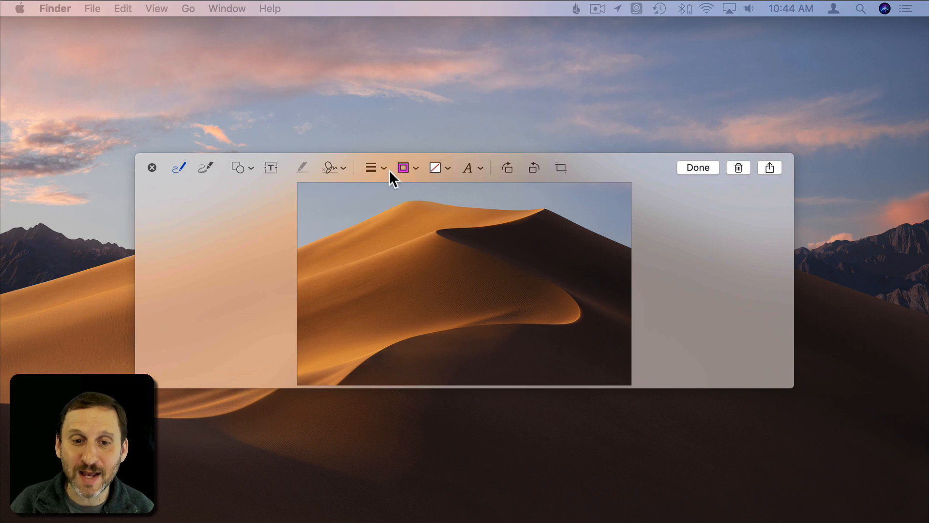
pyautogui.moveTo(234, 175)
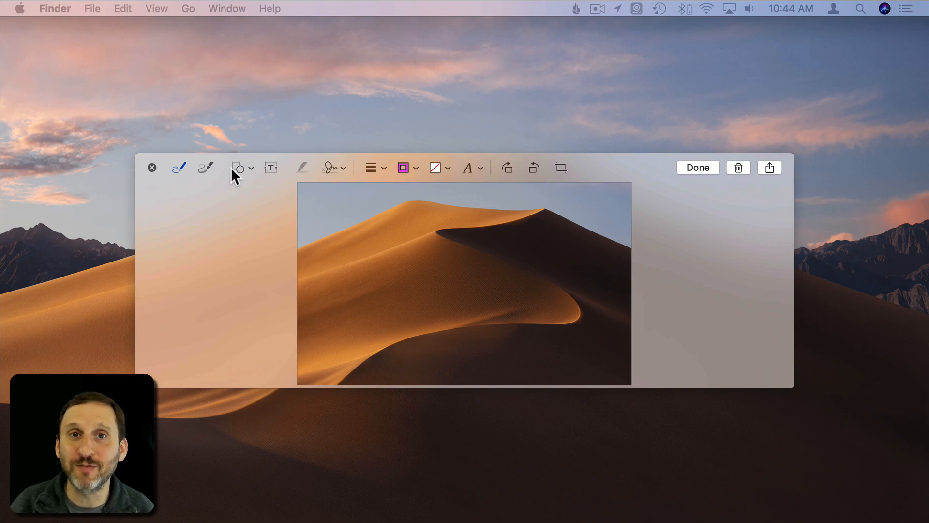
pyautogui.moveTo(559, 172)
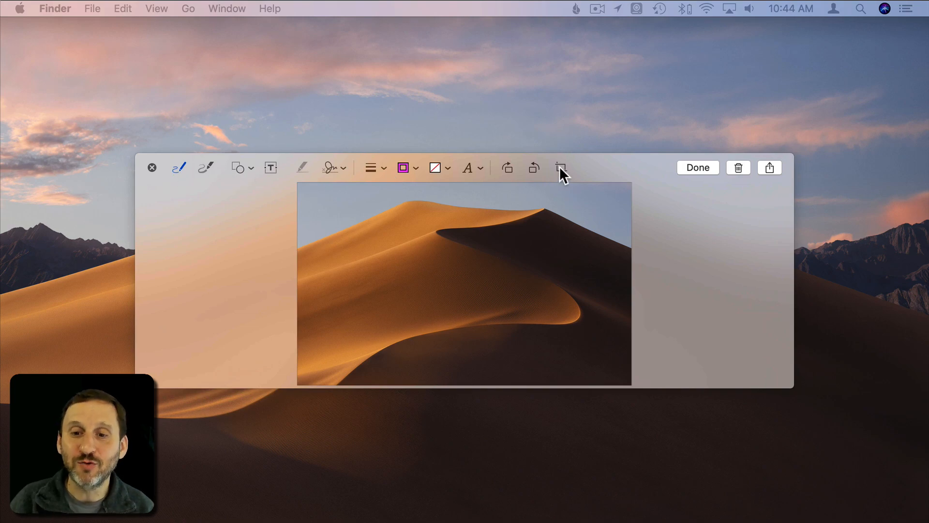
pyautogui.moveTo(560, 168)
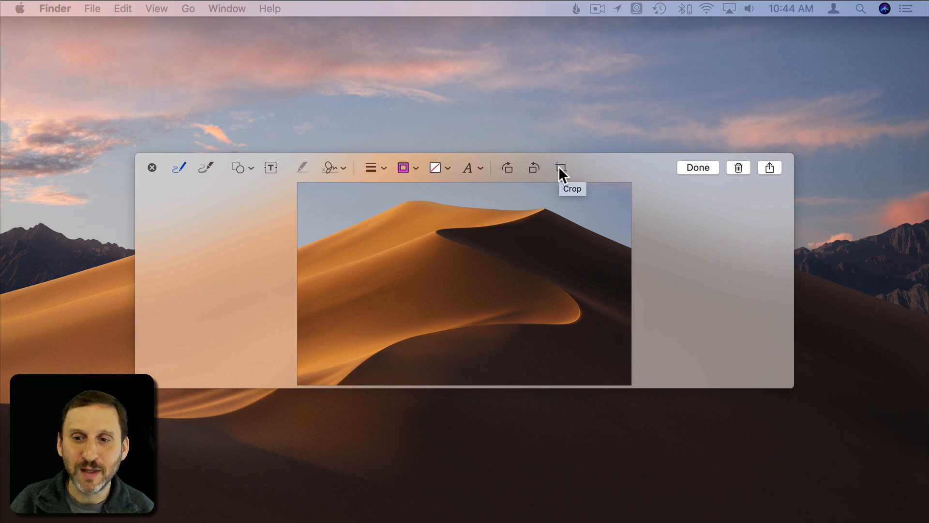
pyautogui.moveTo(151, 174)
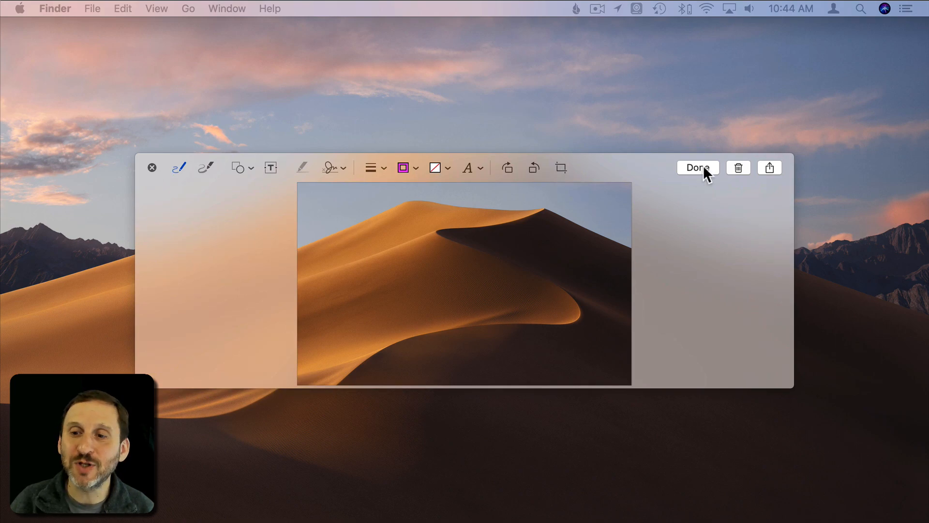
pyautogui.click(697, 168)
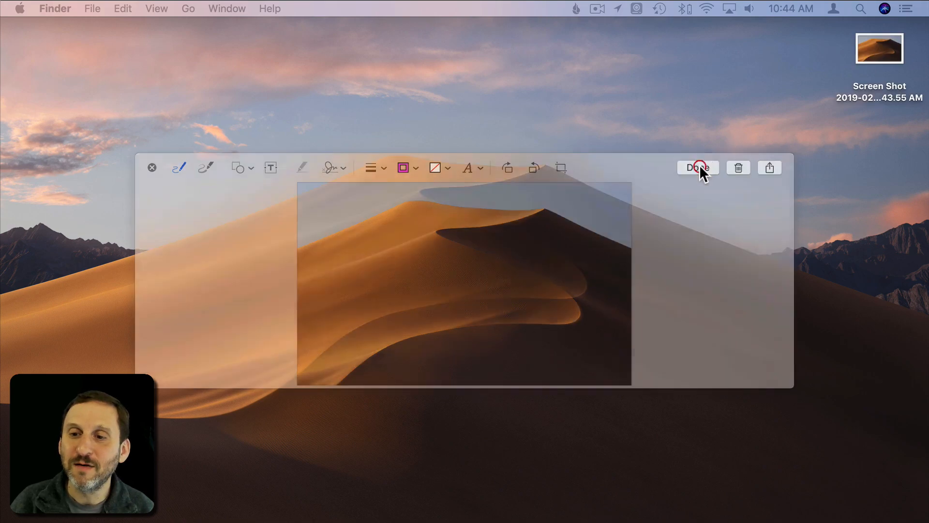
pyautogui.click(698, 168)
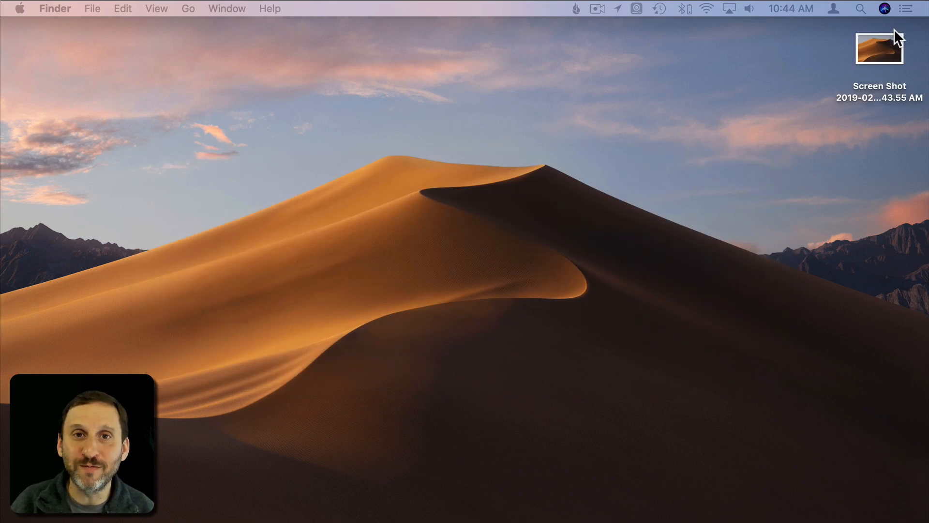
pyautogui.click(879, 48)
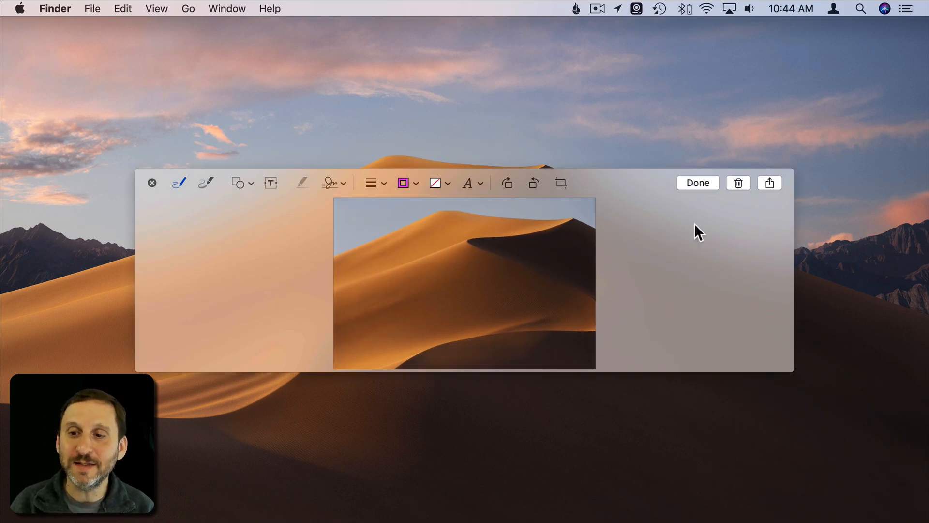
# Show the dune capture's sharing options, then close the current markup window
pyautogui.click(769, 183)
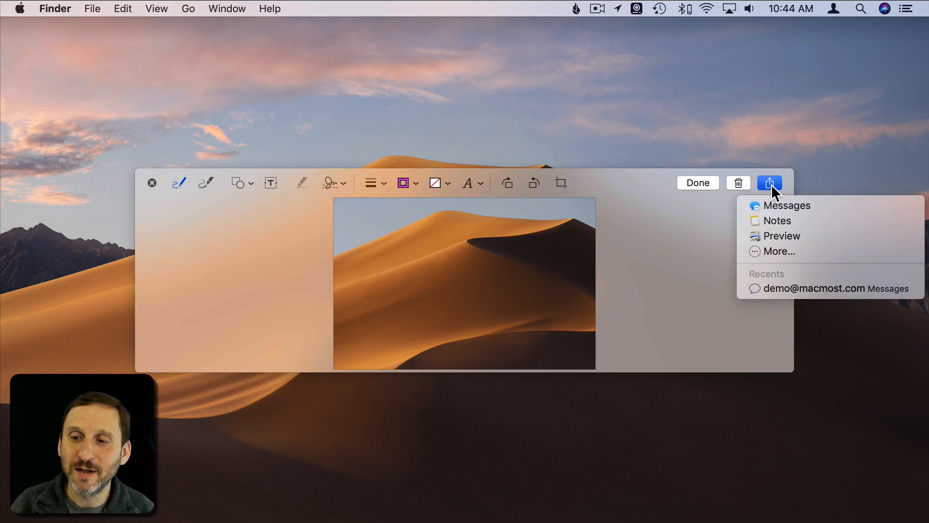
pyautogui.moveTo(781, 236)
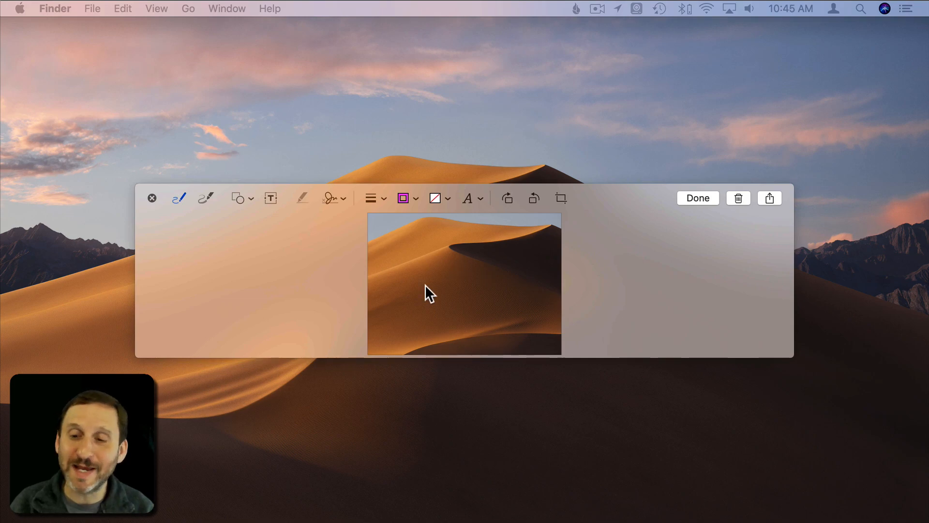
pyautogui.click(737, 198)
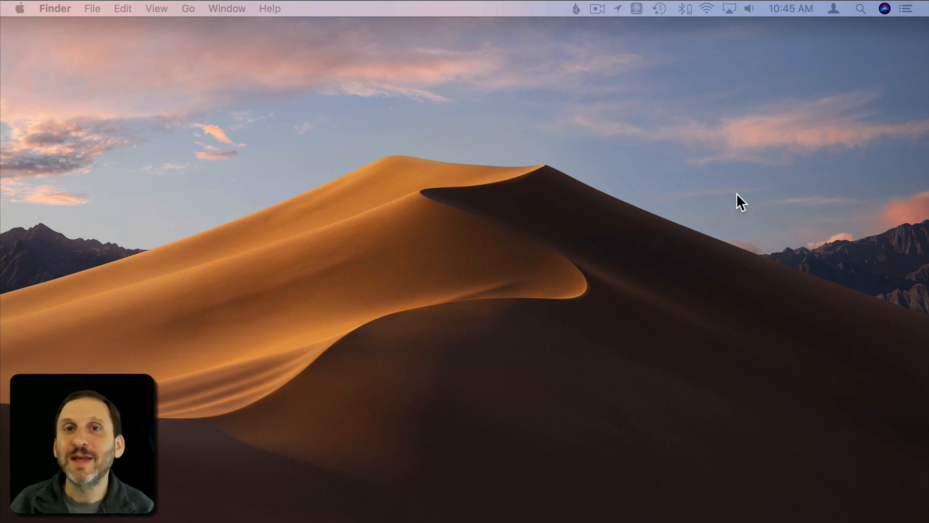
pyautogui.moveTo(894, 97)
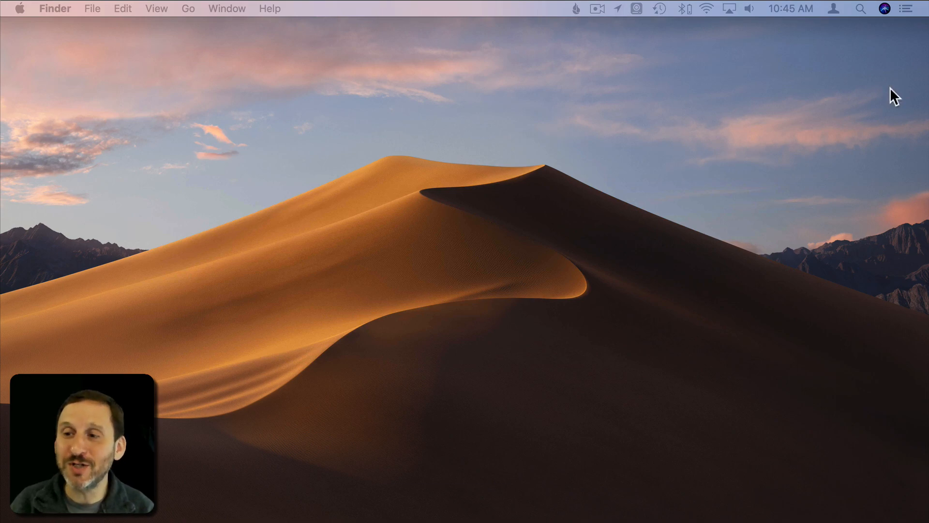
pyautogui.moveTo(718, 362)
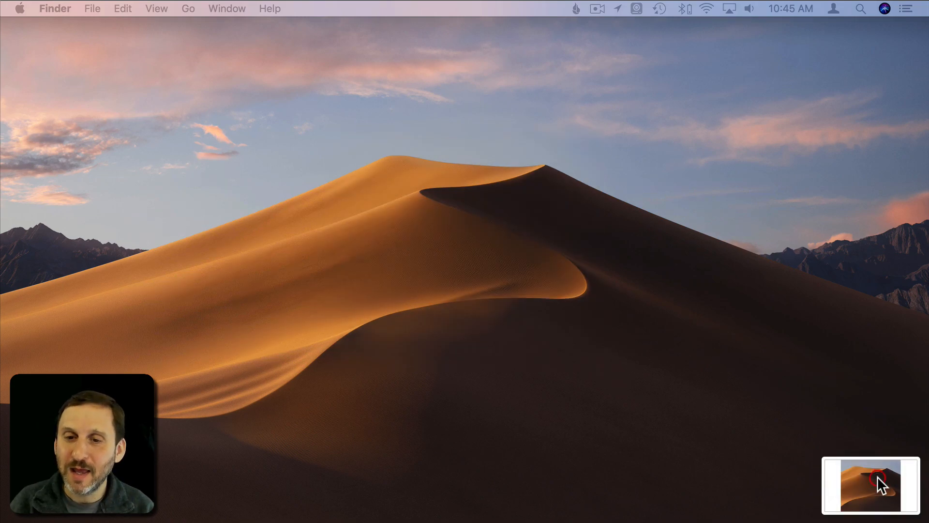
# Open the newest dune screenshot for markup and display its Share destinations
pyautogui.click(870, 485)
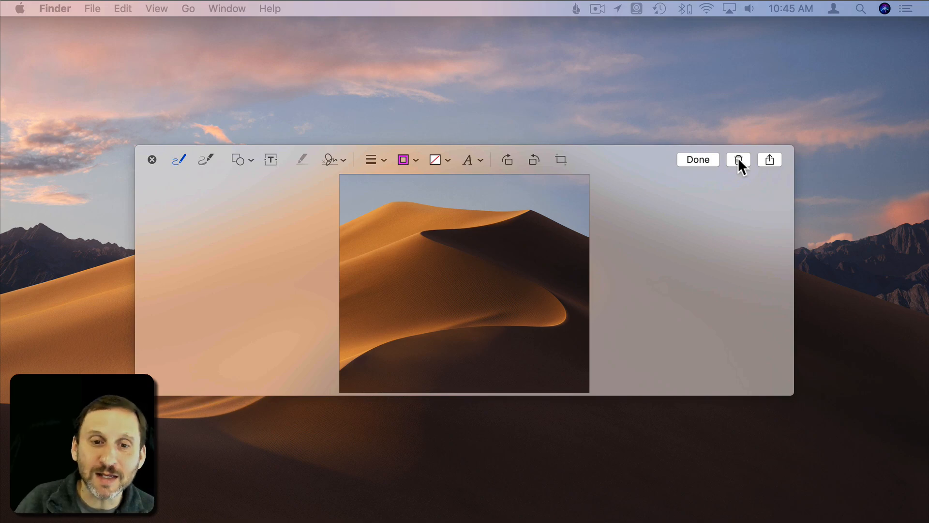
pyautogui.moveTo(739, 169)
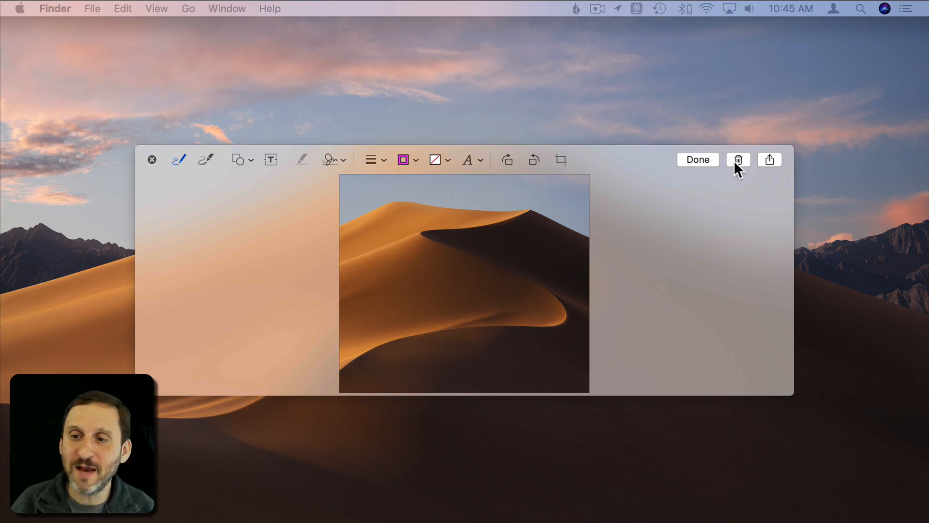
pyautogui.click(769, 159)
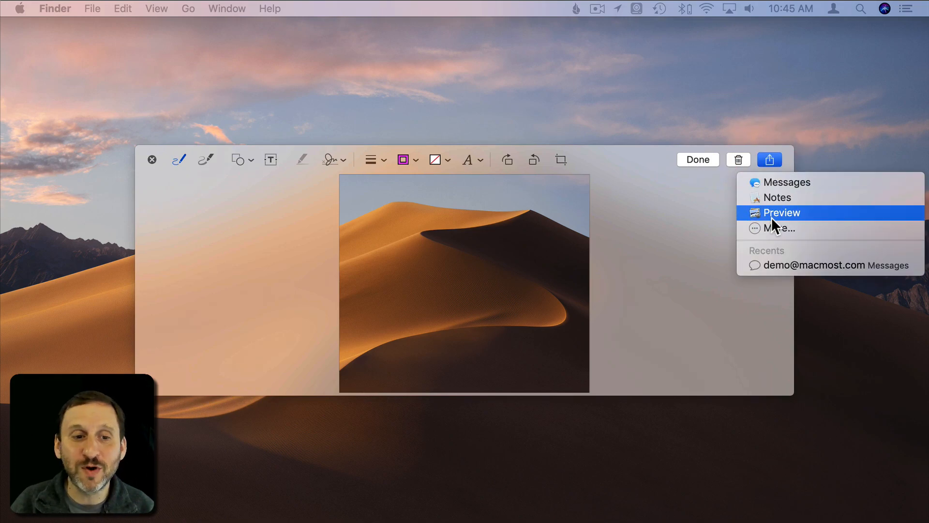
pyautogui.moveTo(718, 231)
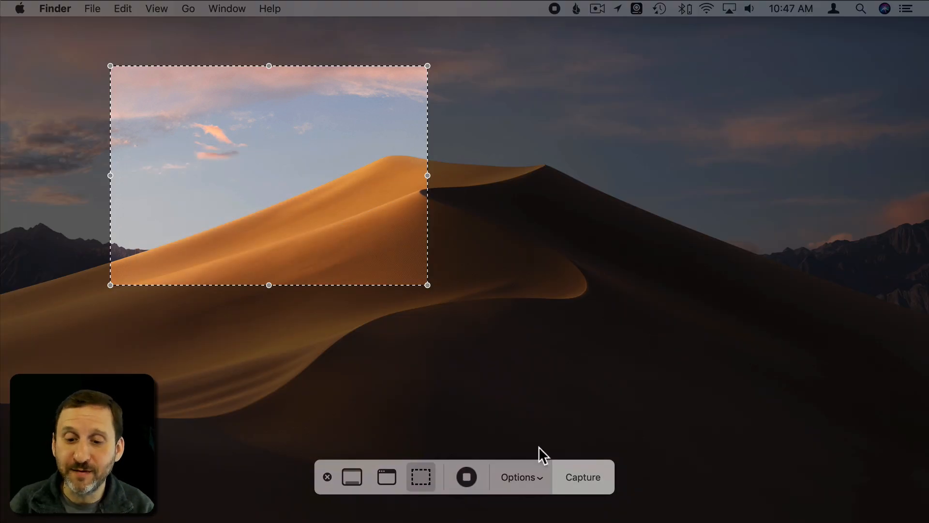
# With Save to Preview checked in Options, capture the selected dune area as a third Preview image
pyautogui.click(521, 477)
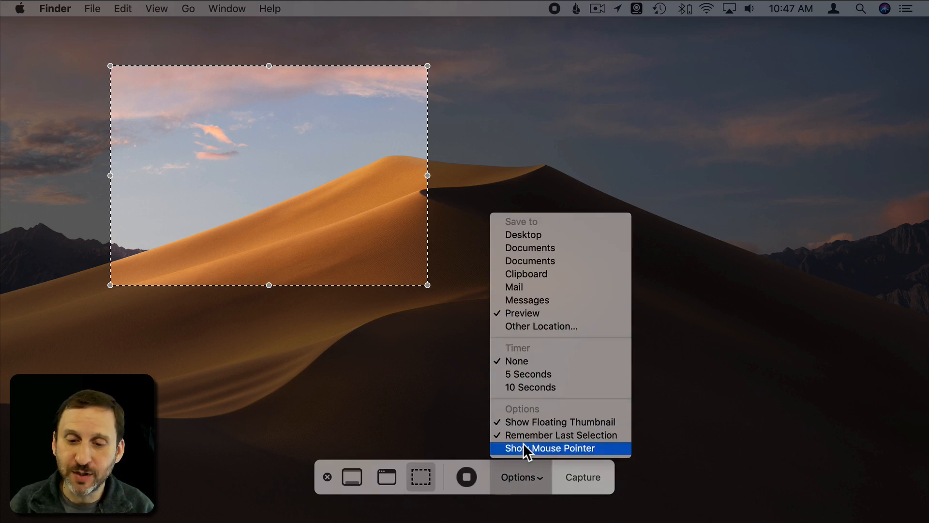
pyautogui.click(546, 448)
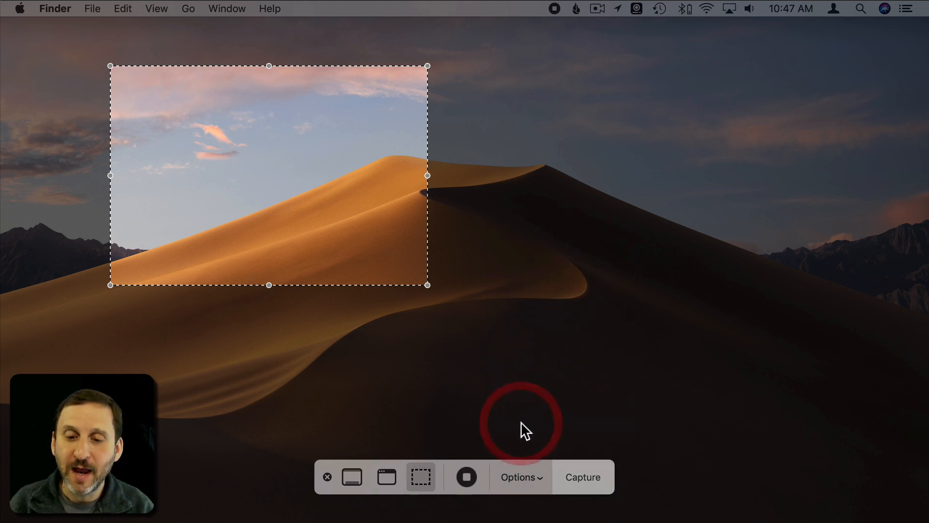
pyautogui.click(521, 477)
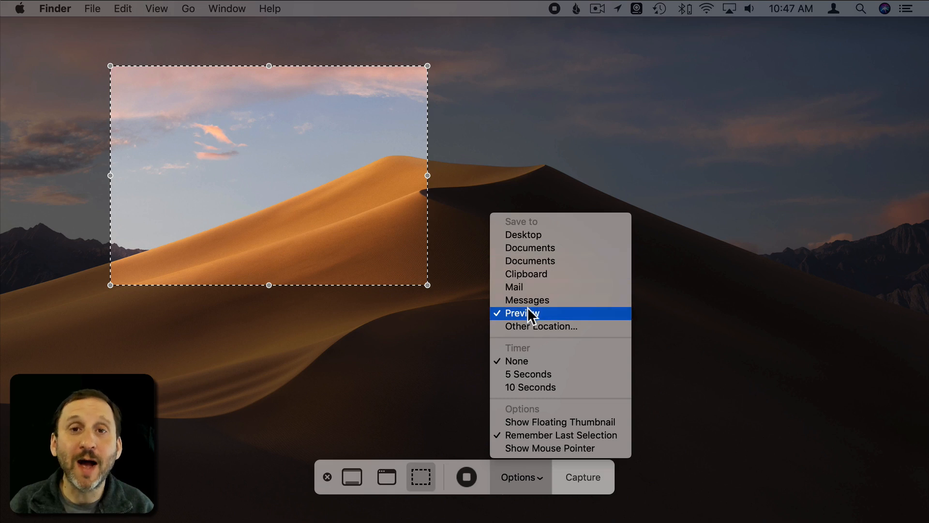
pyautogui.moveTo(529, 287)
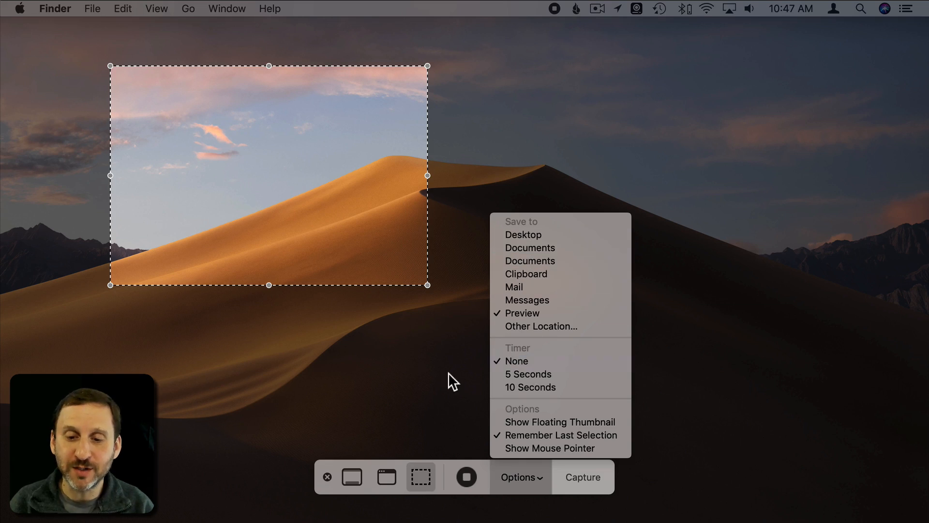
pyautogui.moveTo(375, 246)
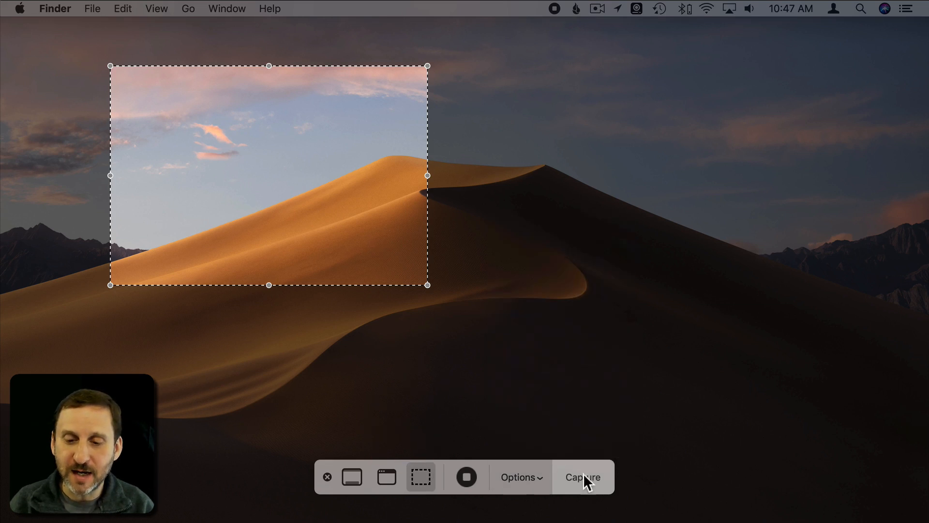
pyautogui.click(581, 477)
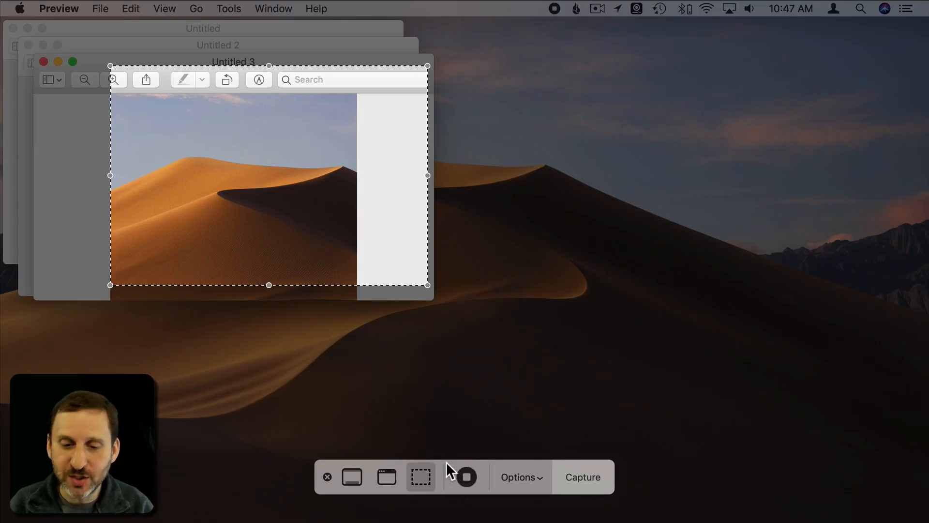
pyautogui.click(520, 477)
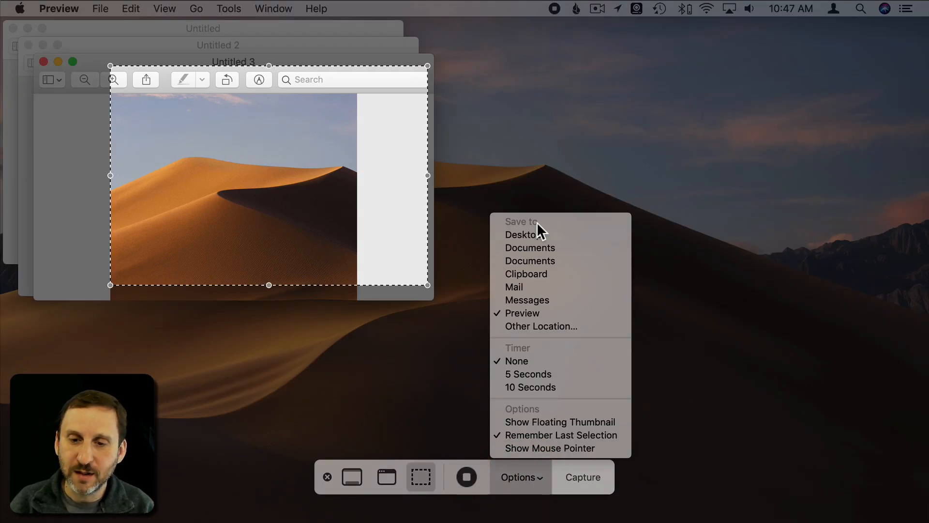